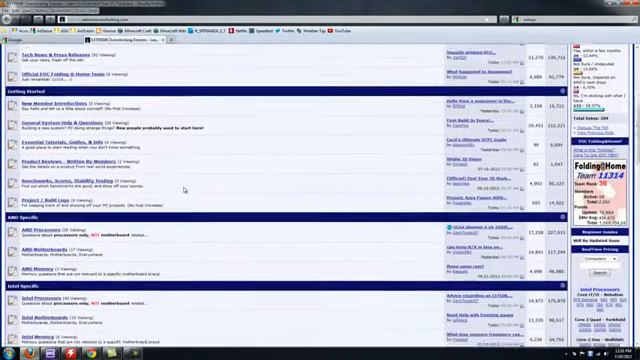
- Scroll the Overclock.net forum index past Intel, Graphics, Benchmarking, Cooling and Case Mods, then back up
scroll("down", 3)
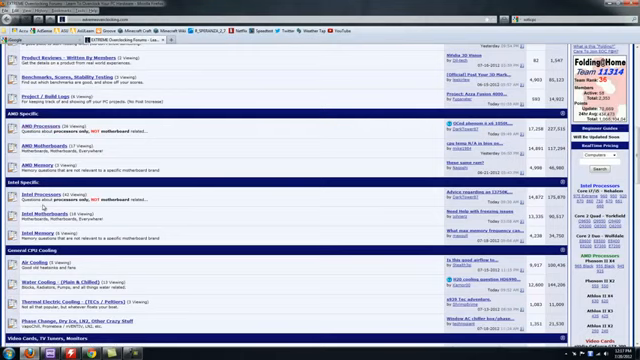
scroll("down", 3)
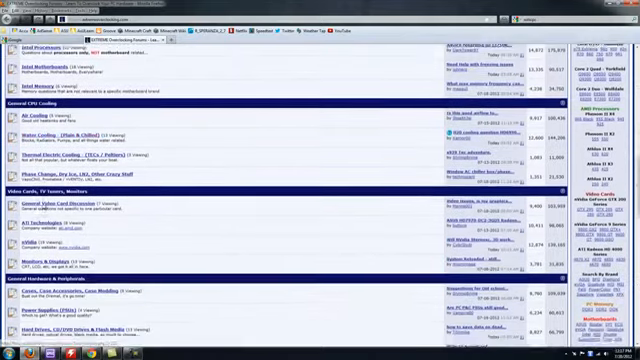
scroll("down", 3)
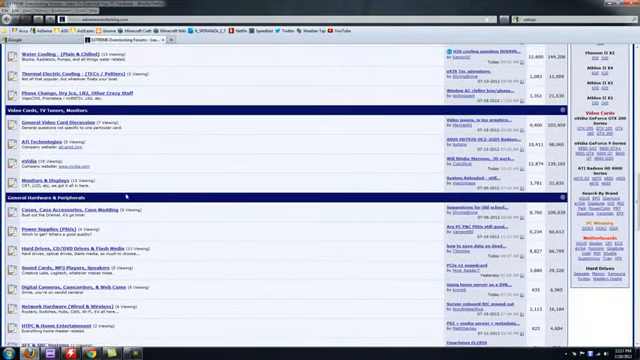
scroll("down", 3)
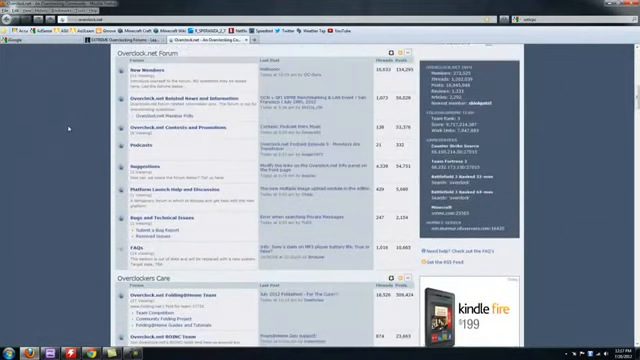
scroll("down", 3)
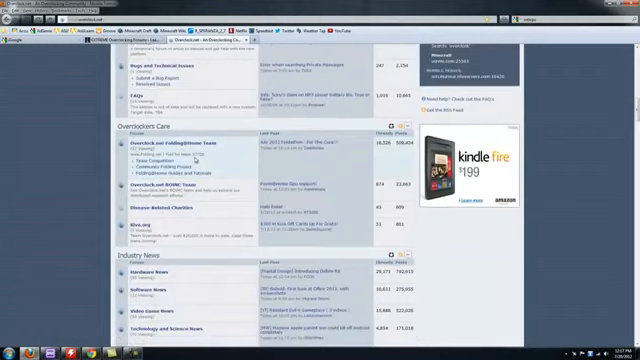
scroll("down", 3)
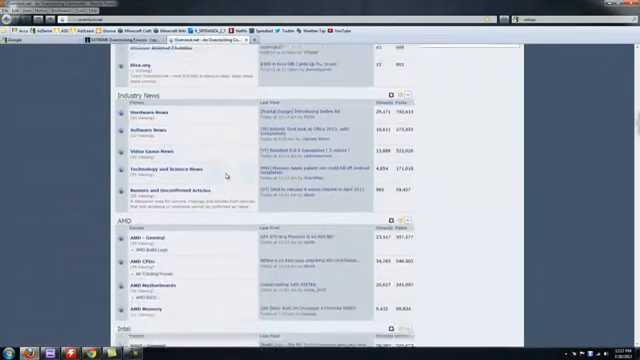
scroll("down", 3)
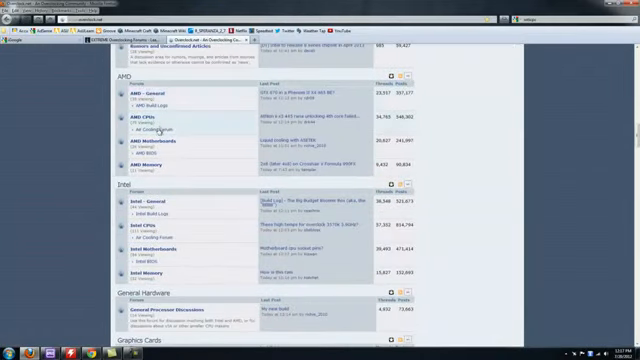
scroll("down", 3)
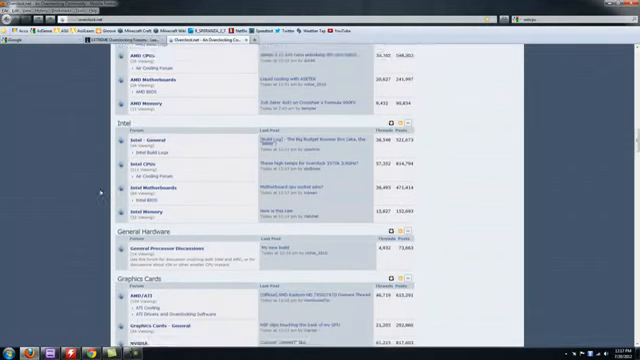
scroll("down", 3)
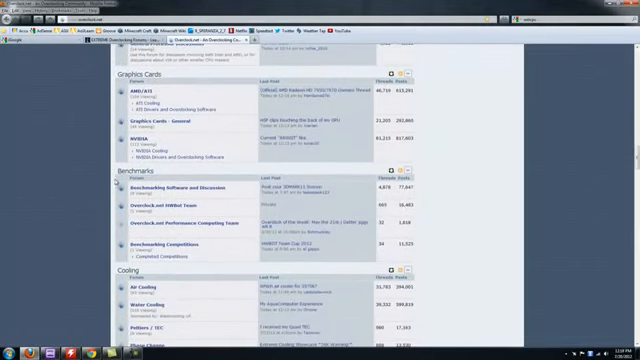
scroll("down", 3)
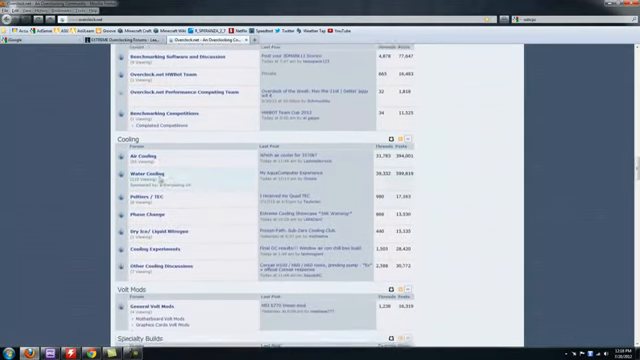
scroll("down", 3)
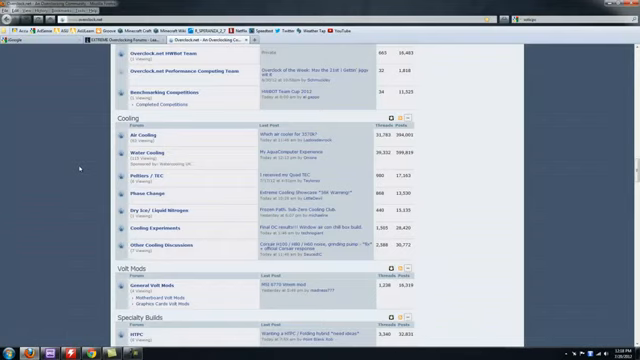
scroll("down", 3)
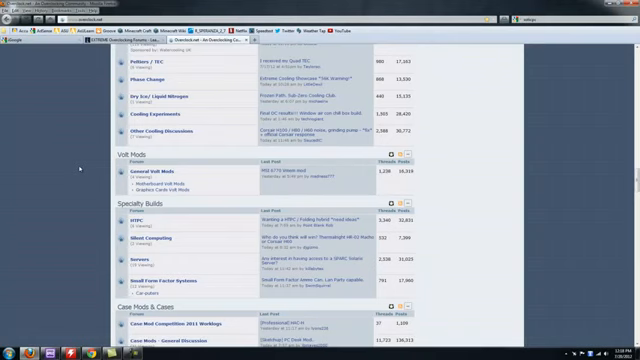
scroll("down", 3)
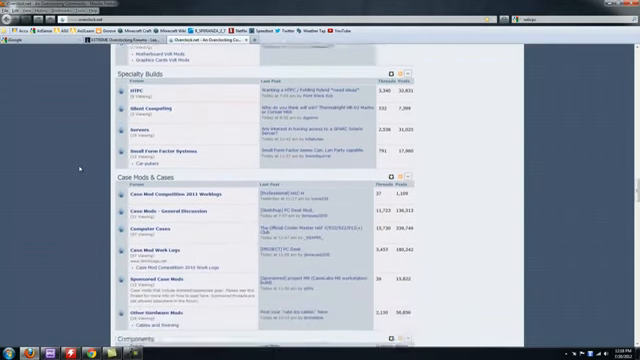
scroll("down", 3)
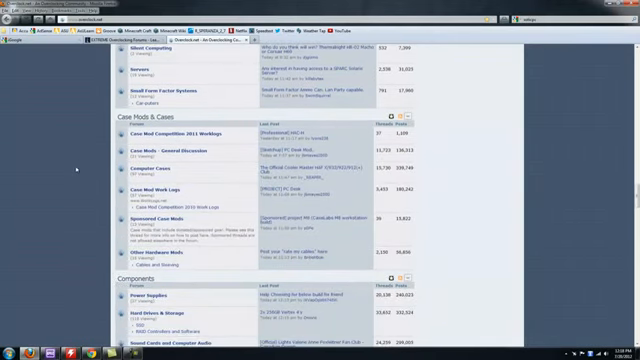
scroll("up", 3)
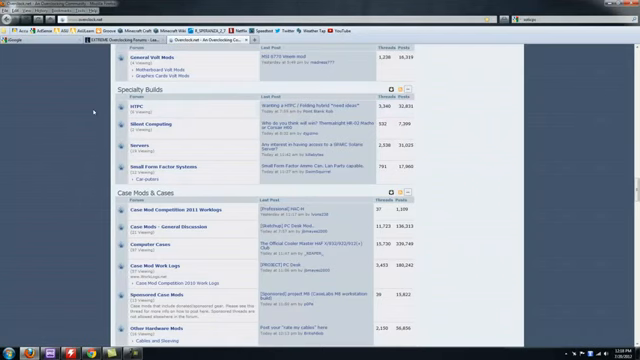
scroll("up", 3)
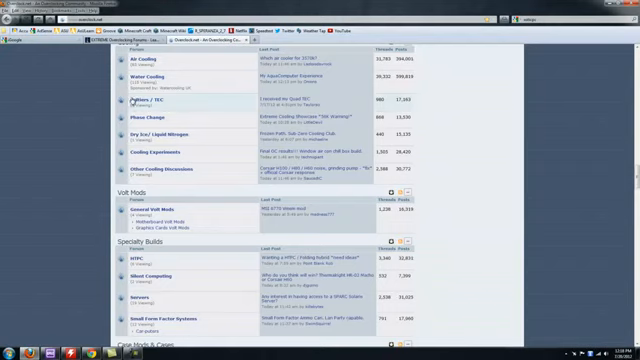
scroll("up", 3)
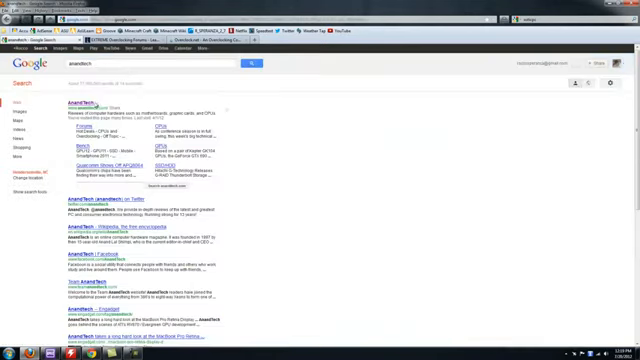
left_click(88, 102)
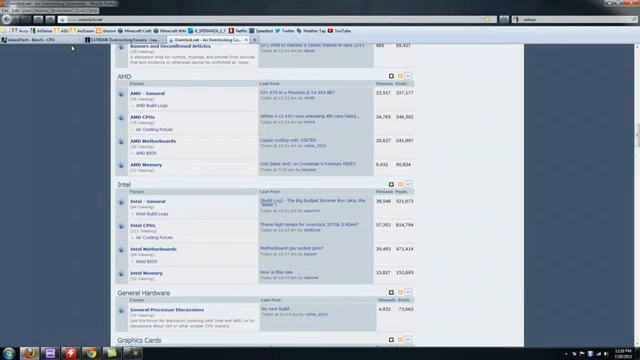
scroll("down", 3)
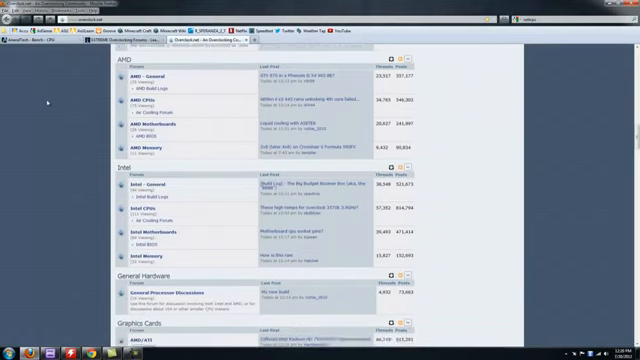
scroll("down", 3)
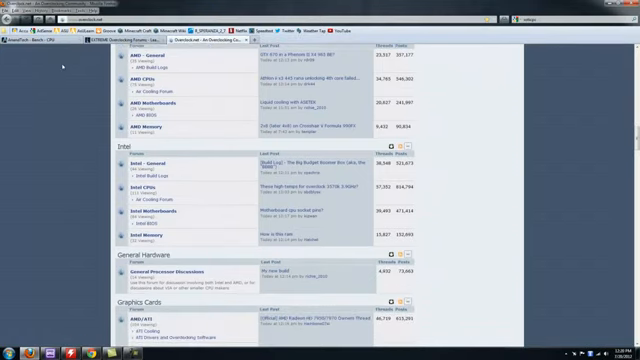